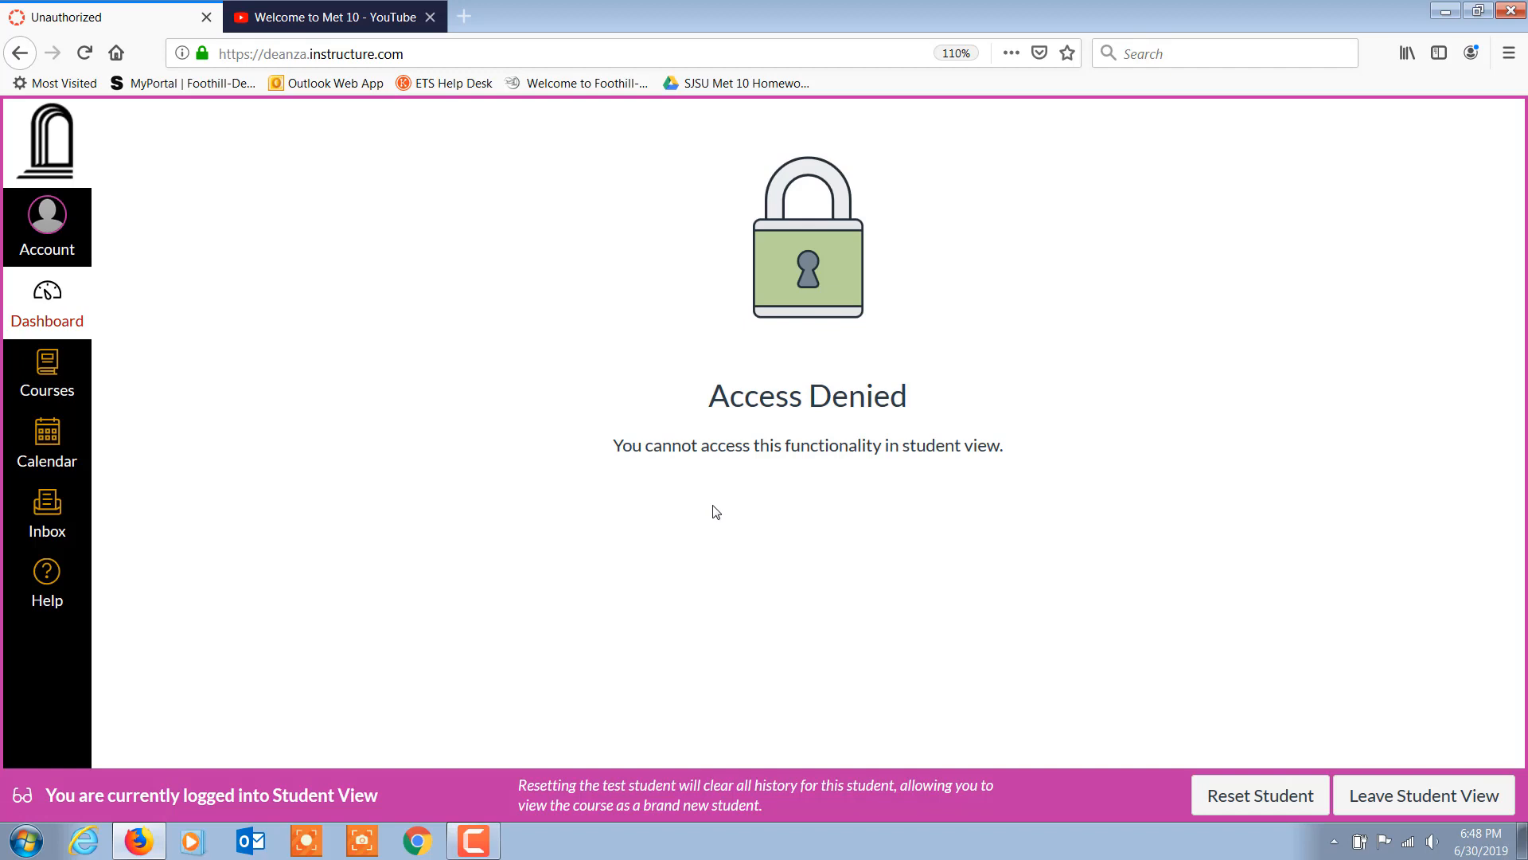
mouse_move(433, 497)
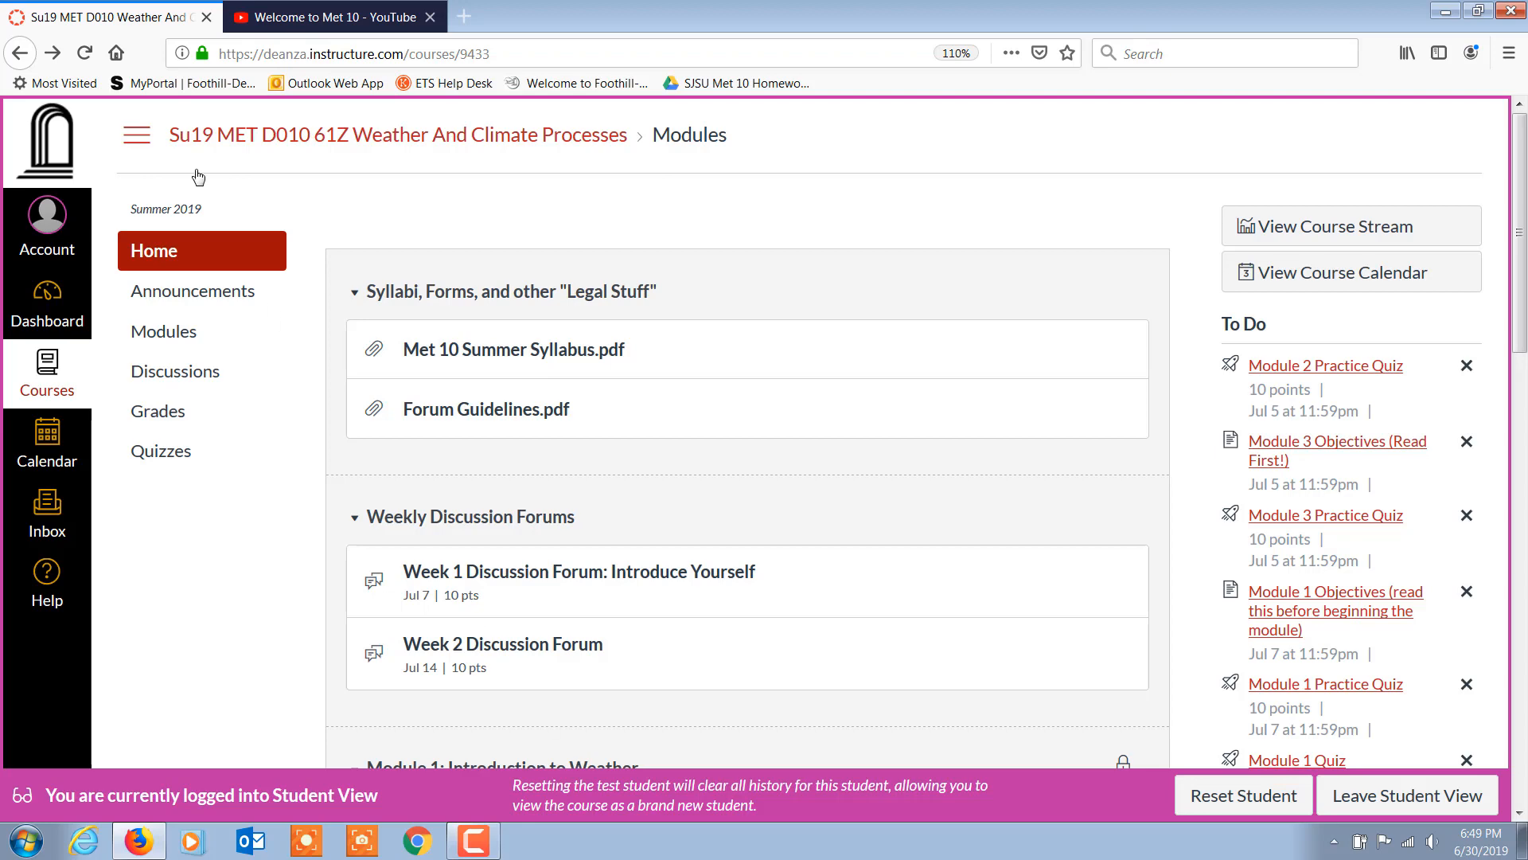
mouse_move(245, 510)
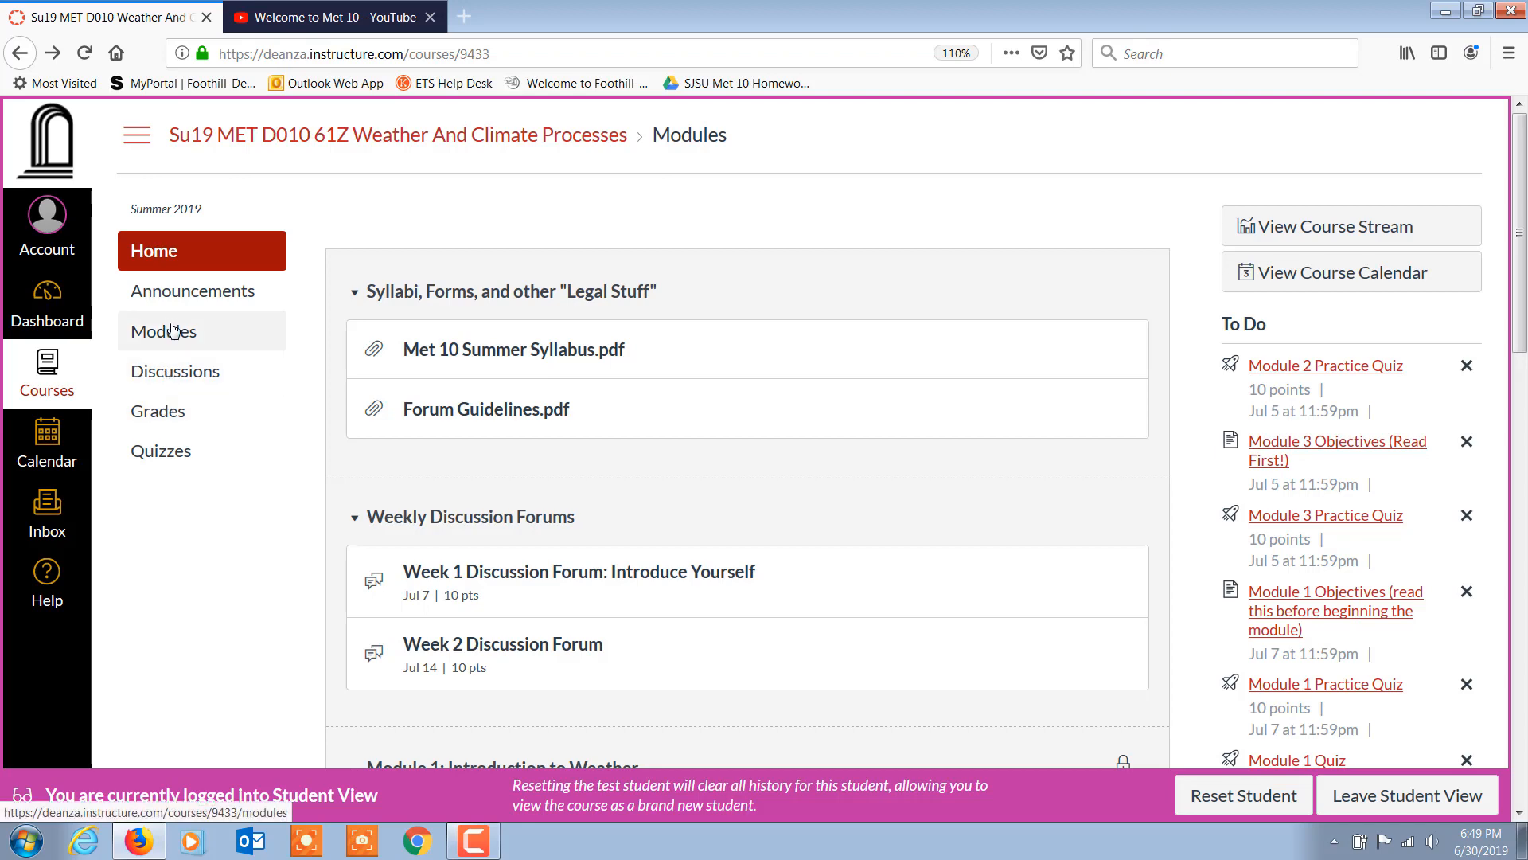
- Open the weather course's Modules page from the course navigation in Student View
left_click(165, 330)
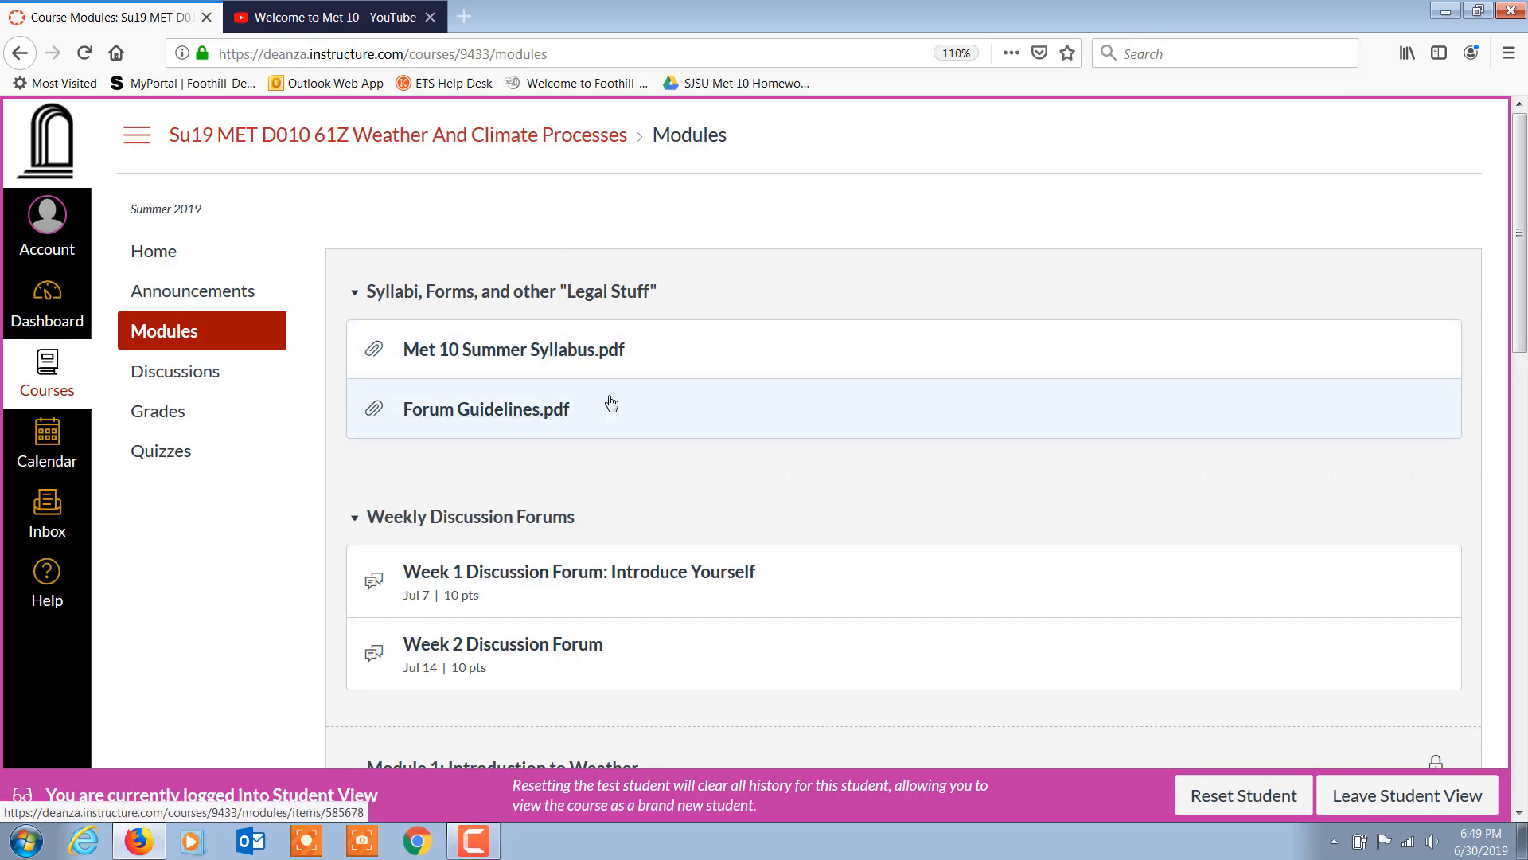
mouse_move(488, 431)
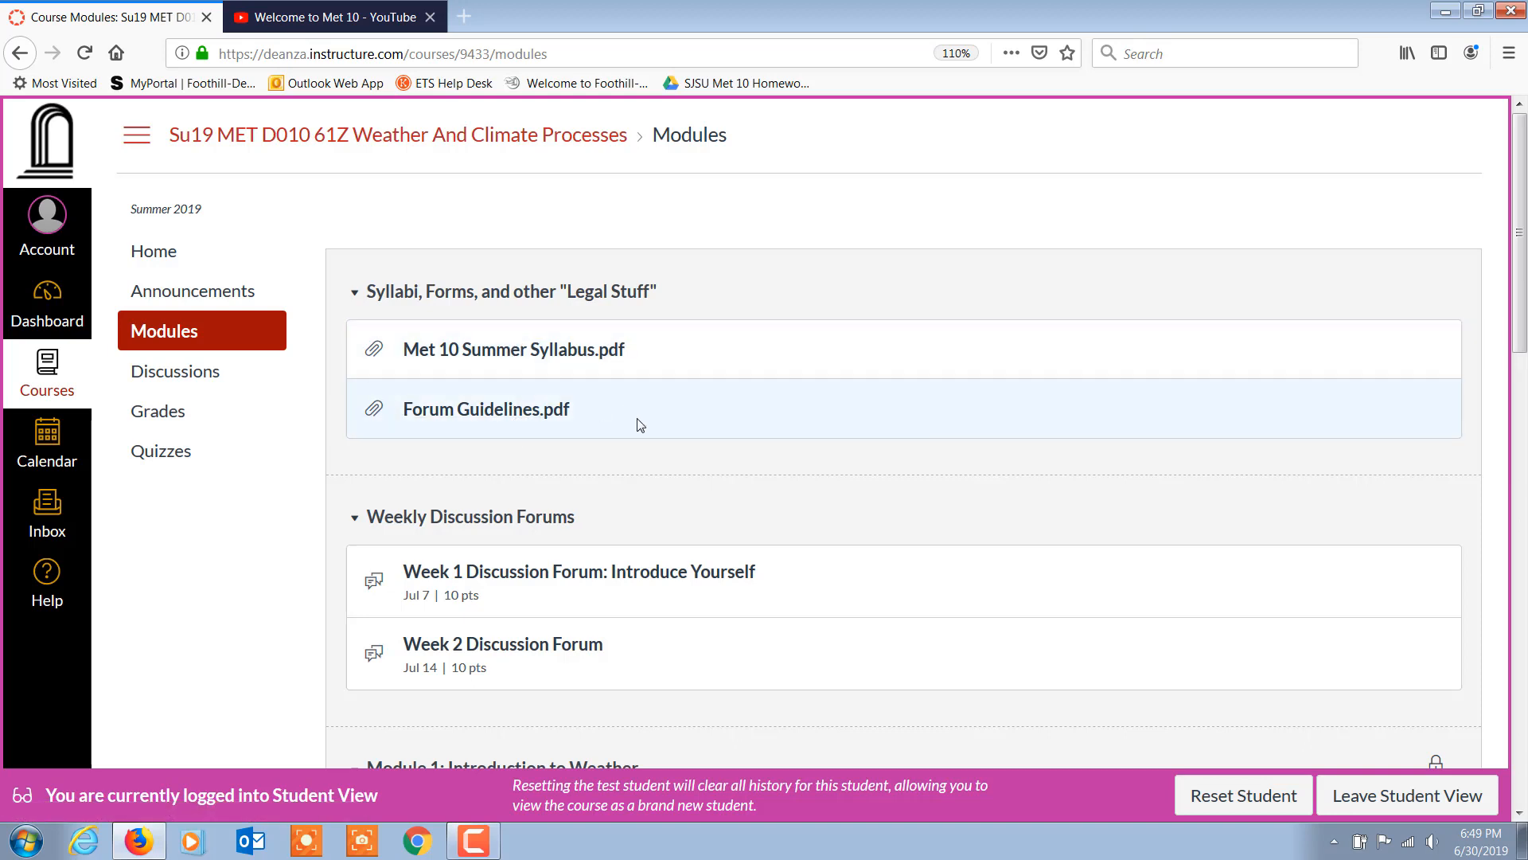
scroll("down", 3)
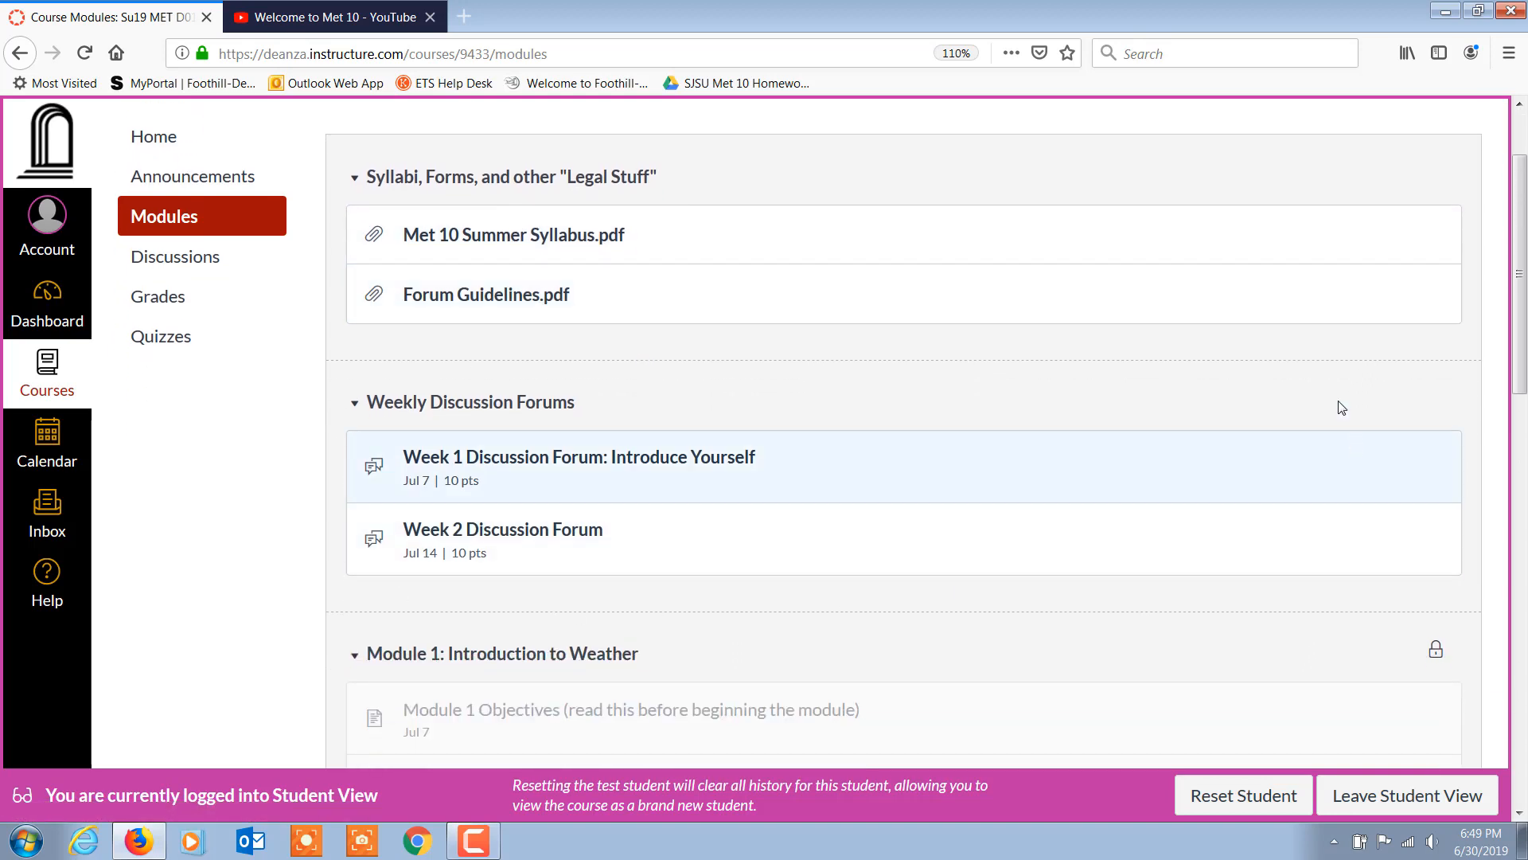
mouse_move(624, 366)
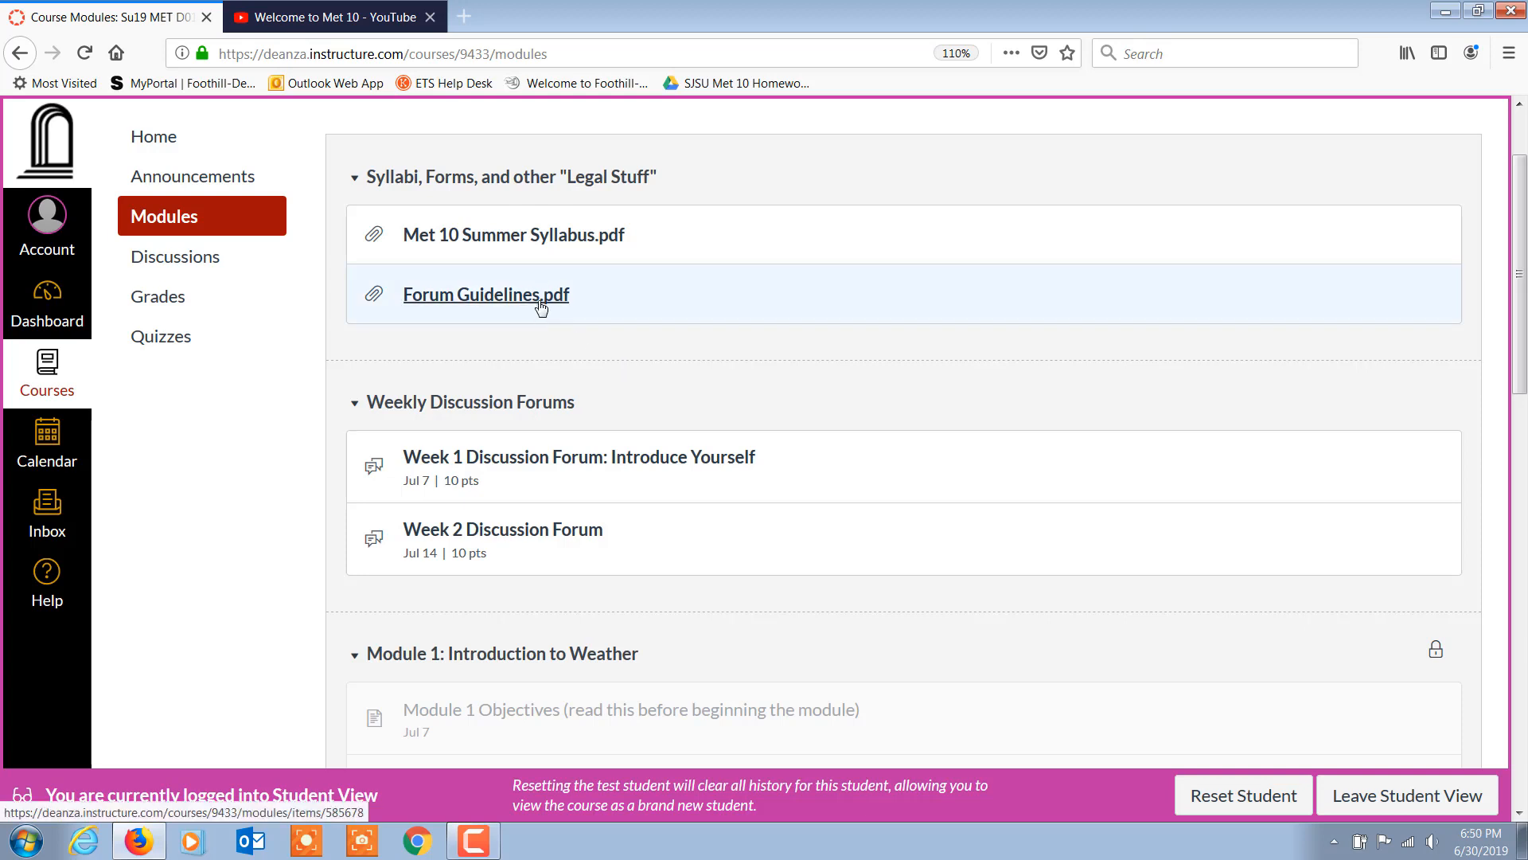
mouse_move(305, 524)
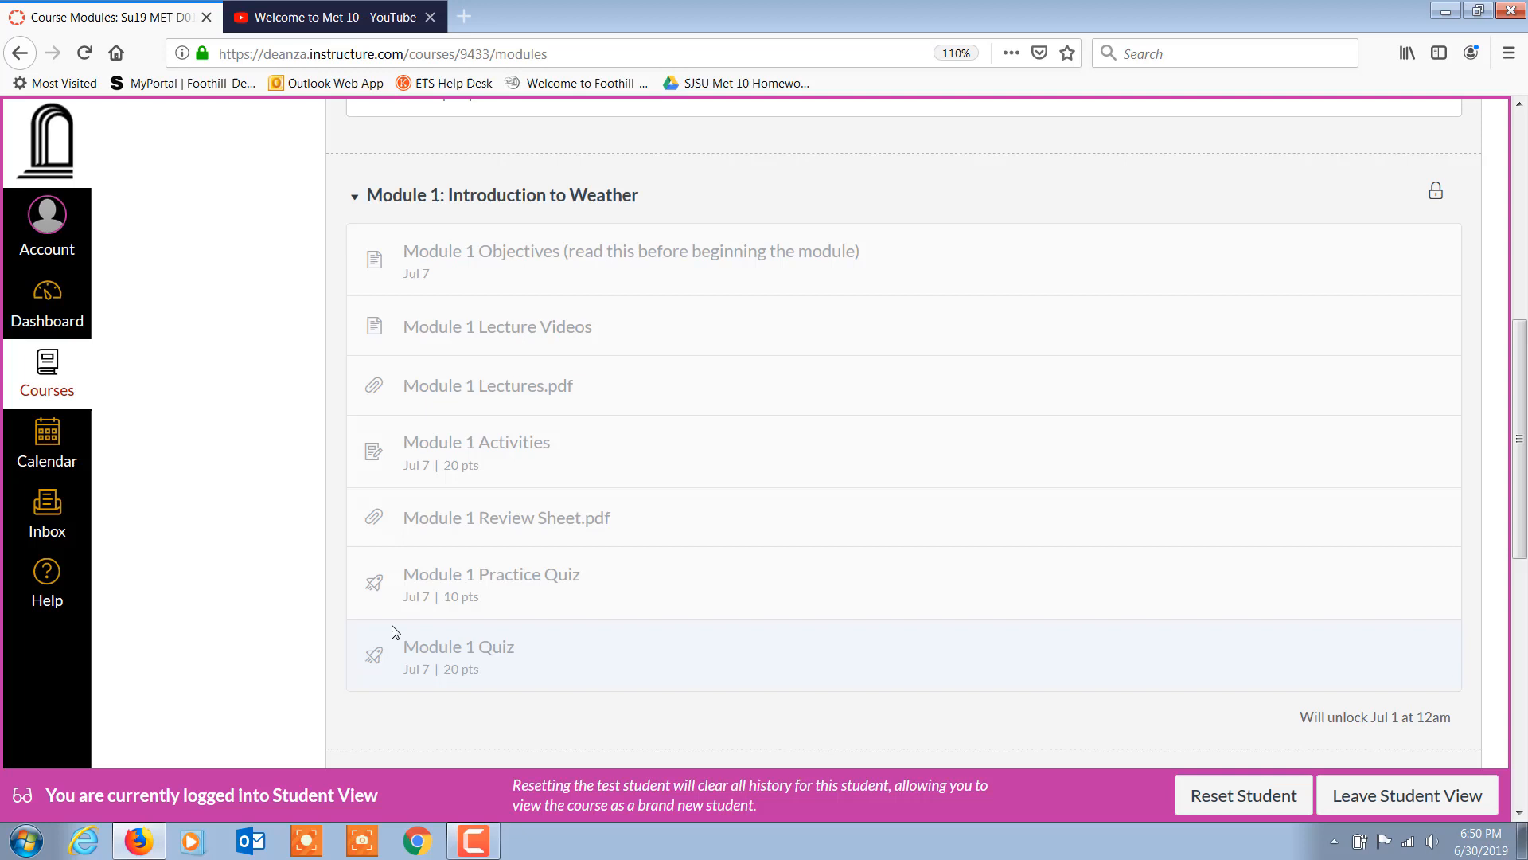
mouse_move(603, 236)
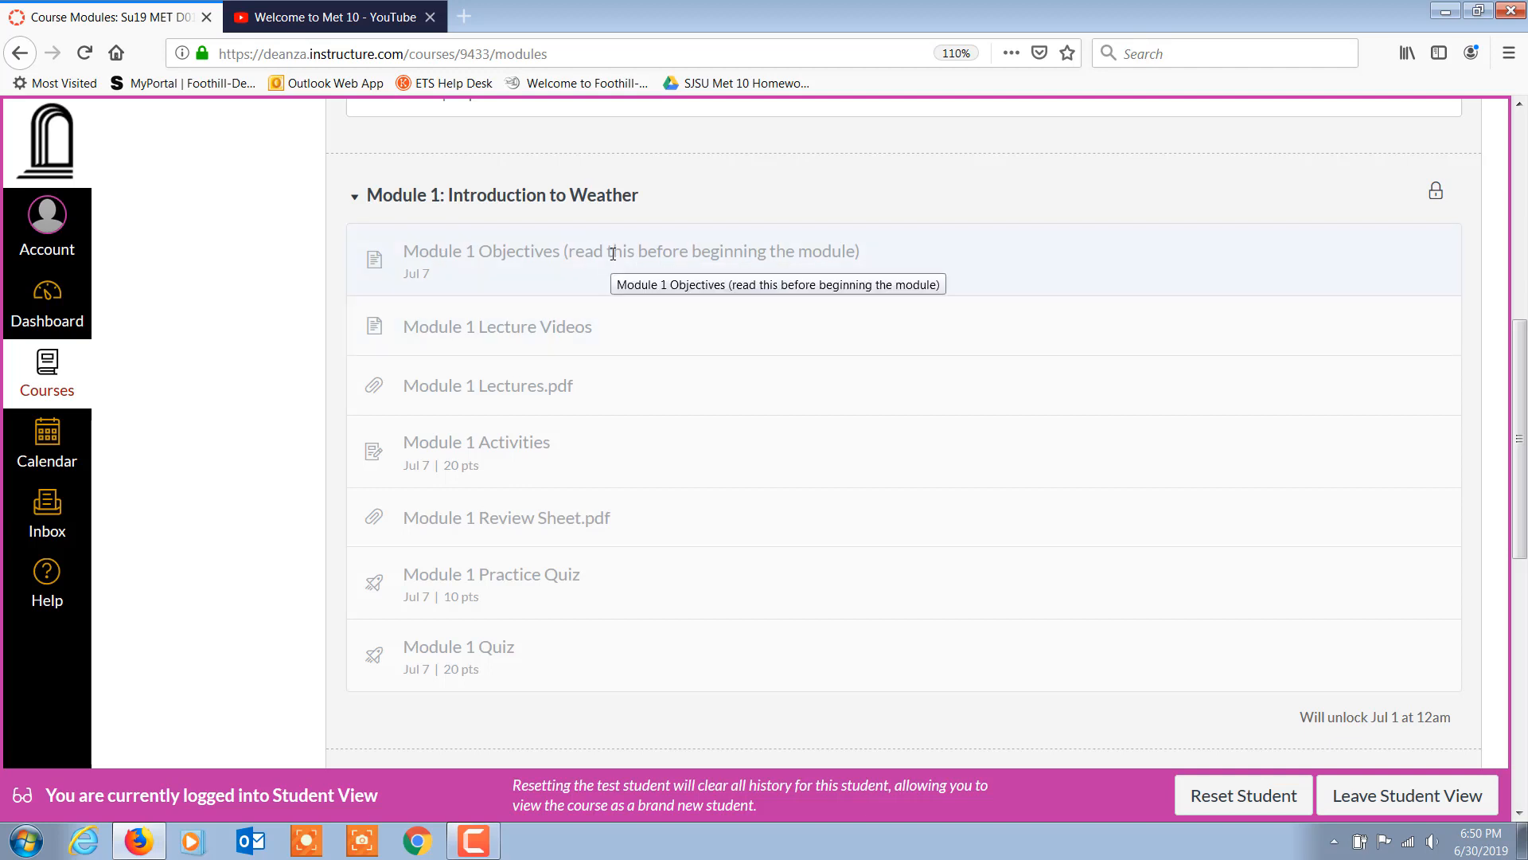
mouse_move(494, 320)
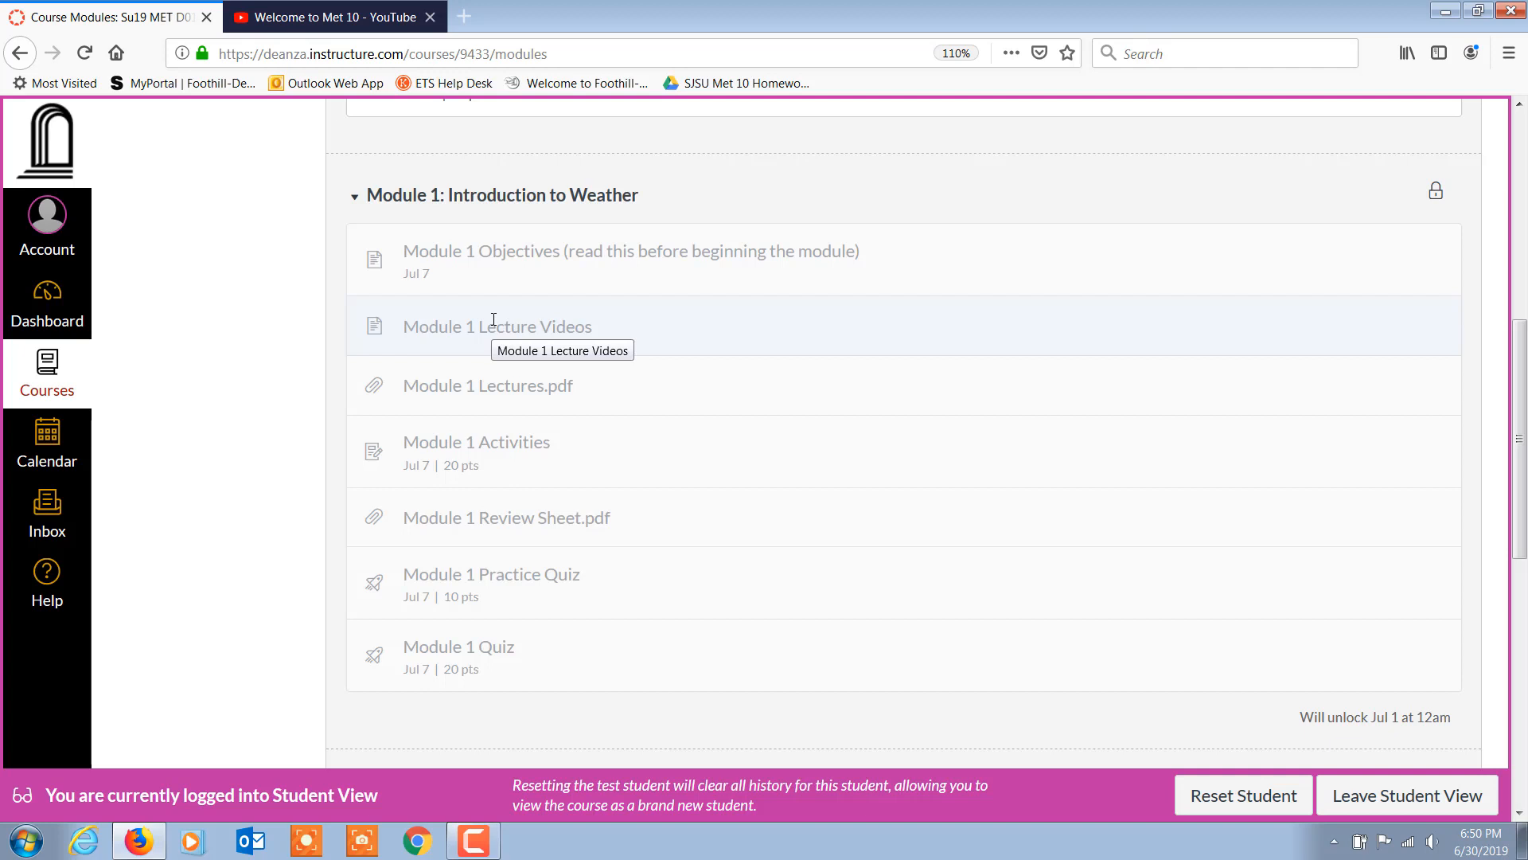
mouse_move(362, 404)
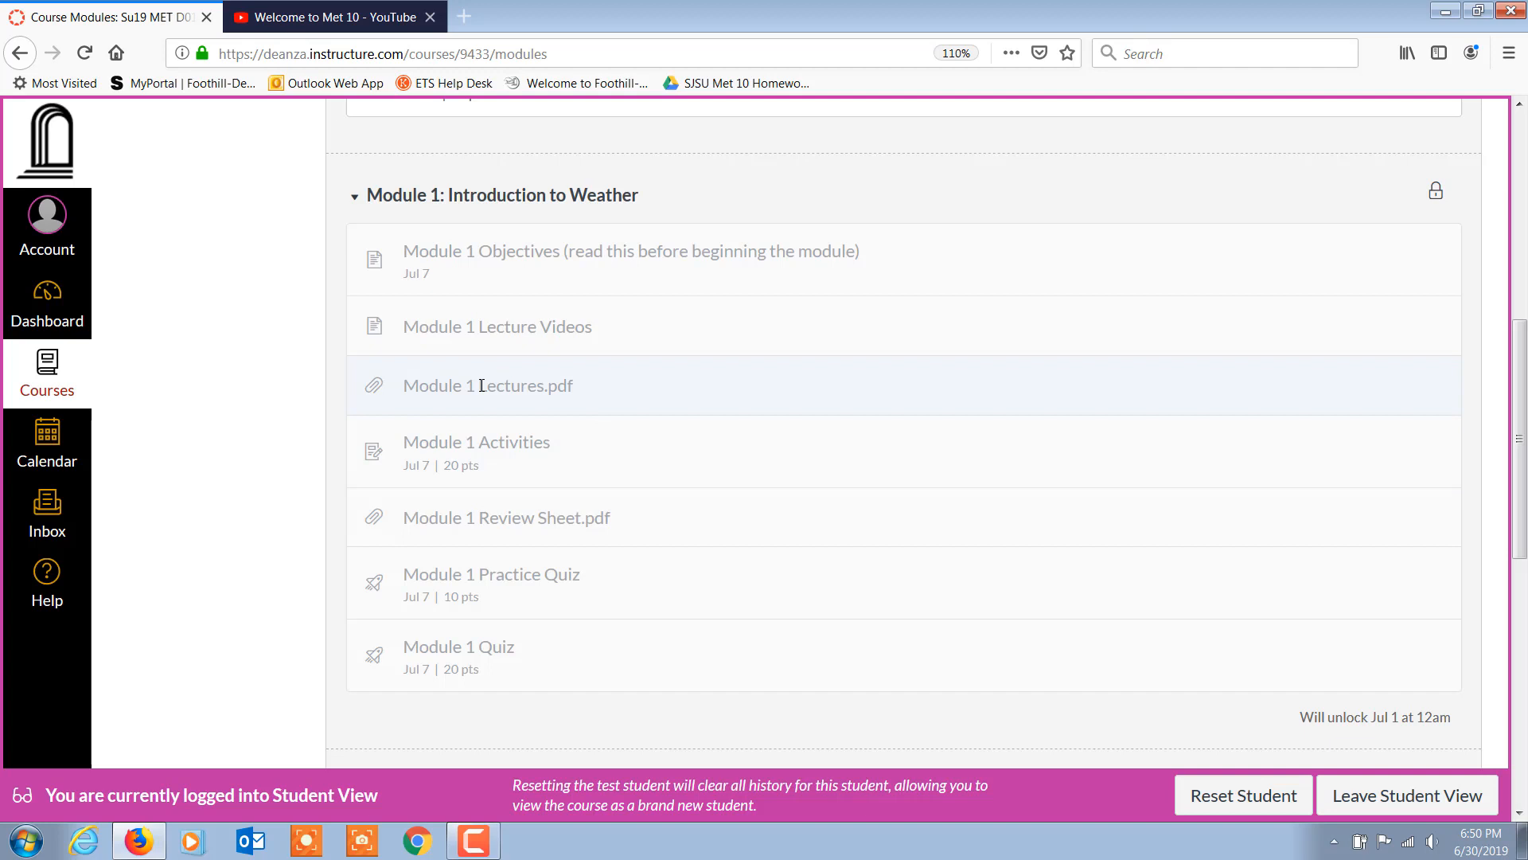
mouse_move(488, 385)
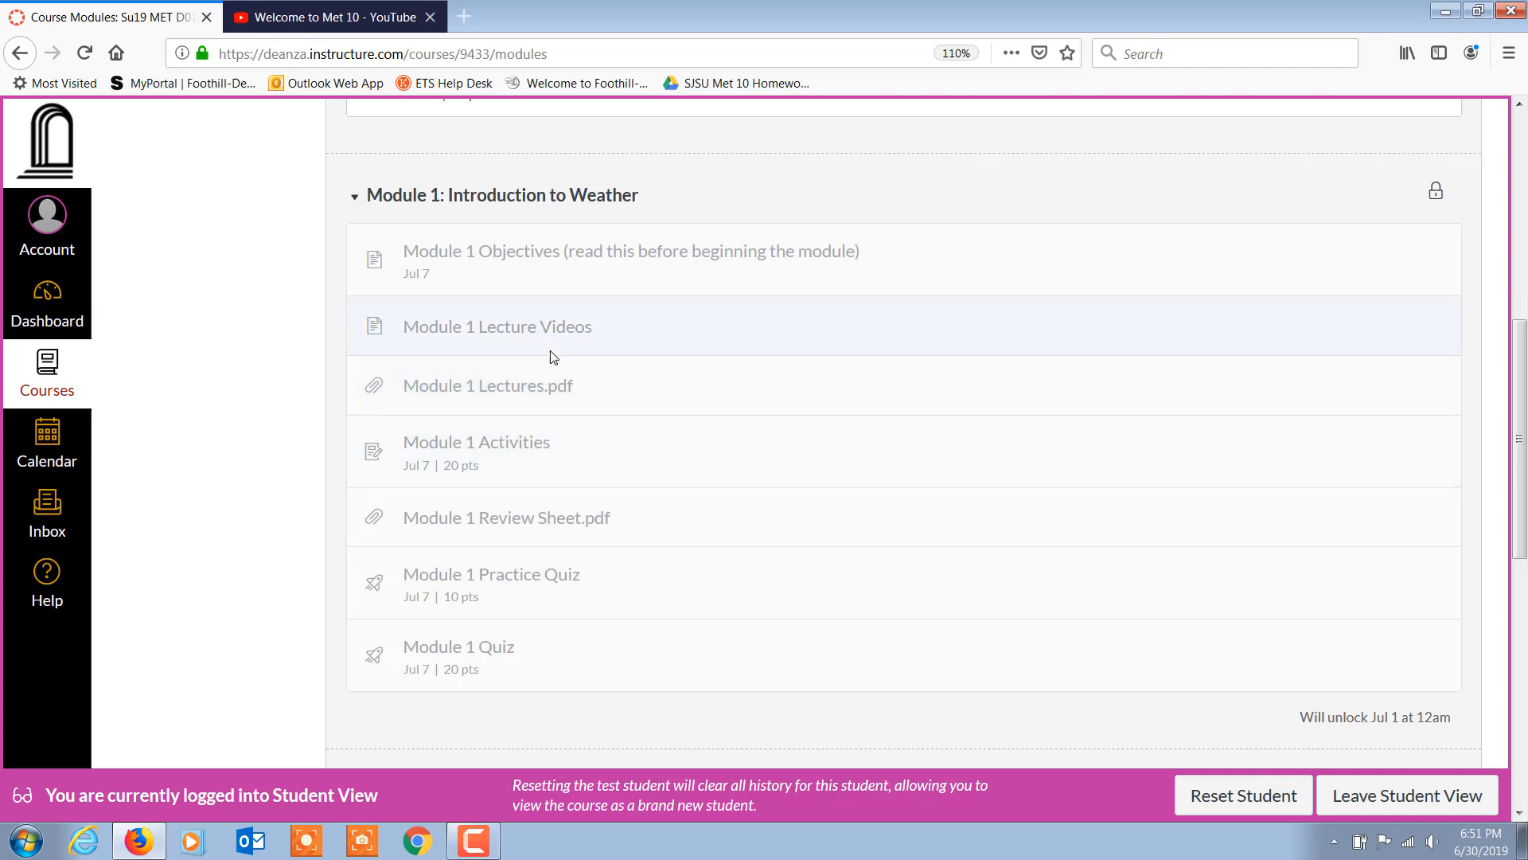
mouse_move(473, 441)
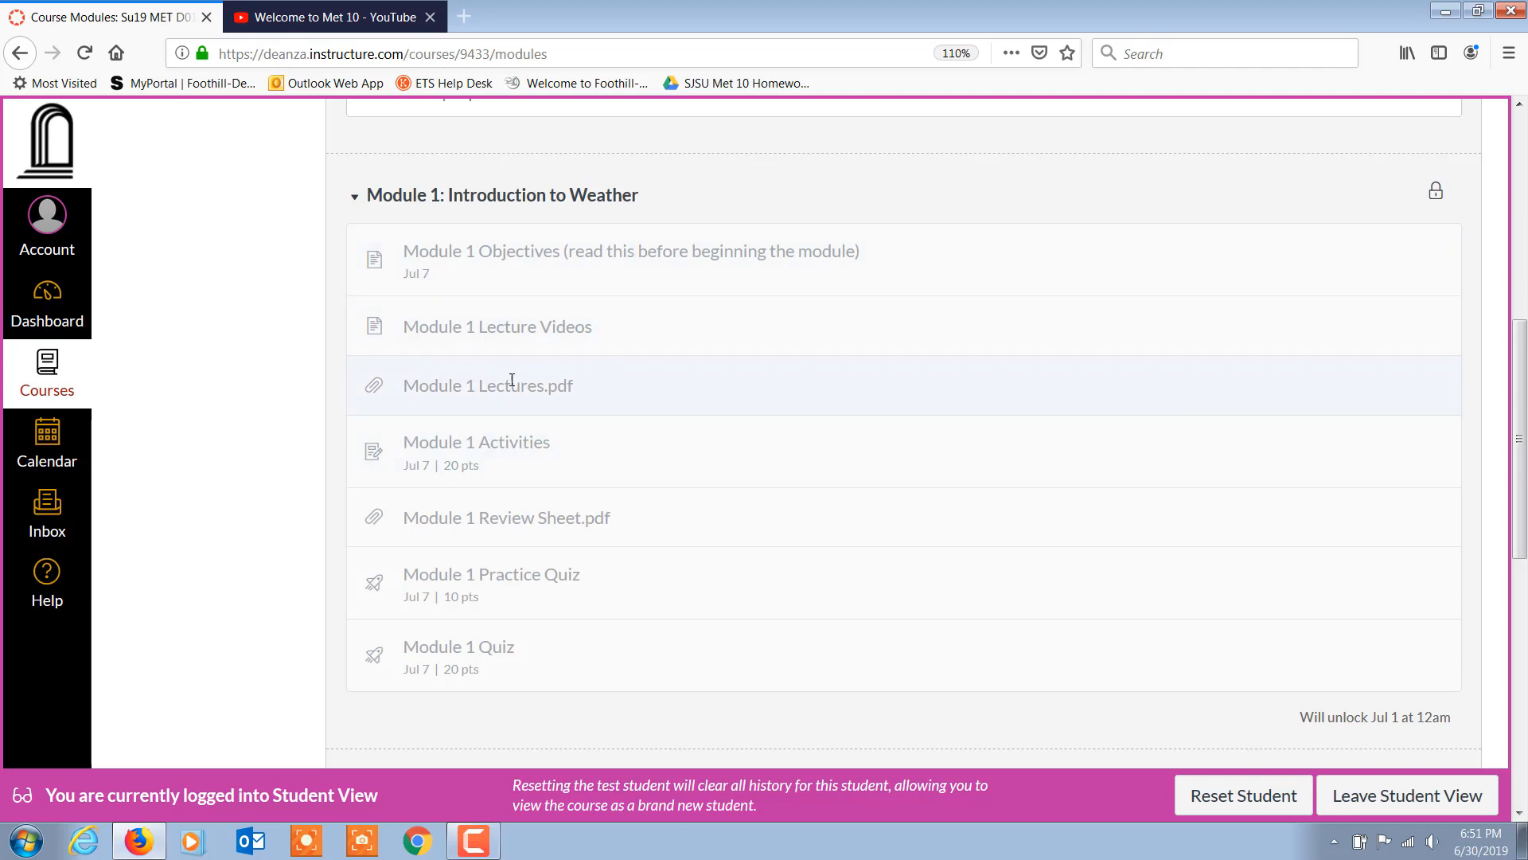
mouse_move(477, 442)
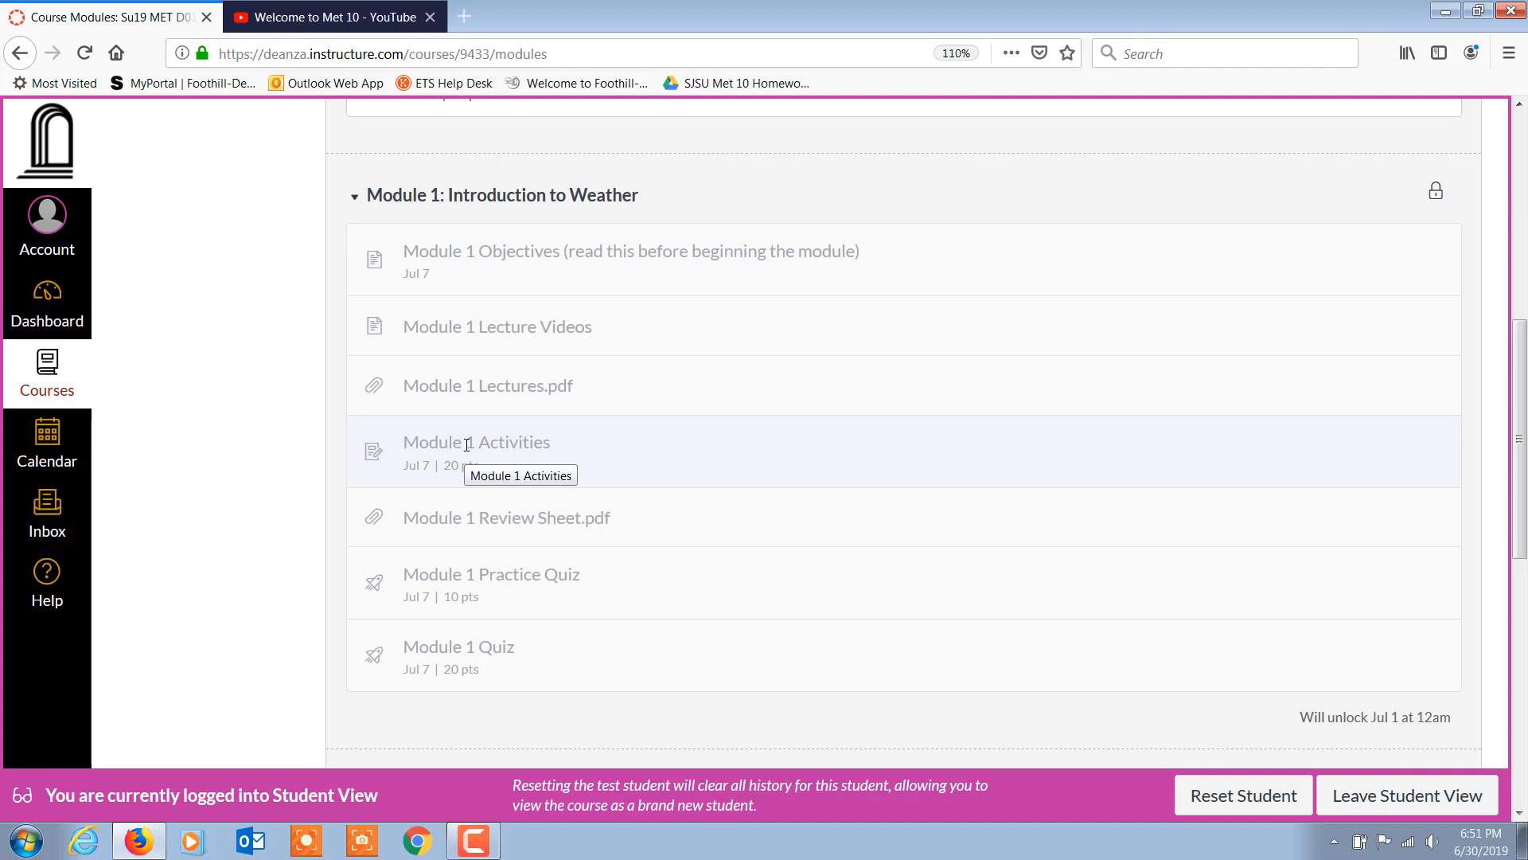
mouse_move(459, 521)
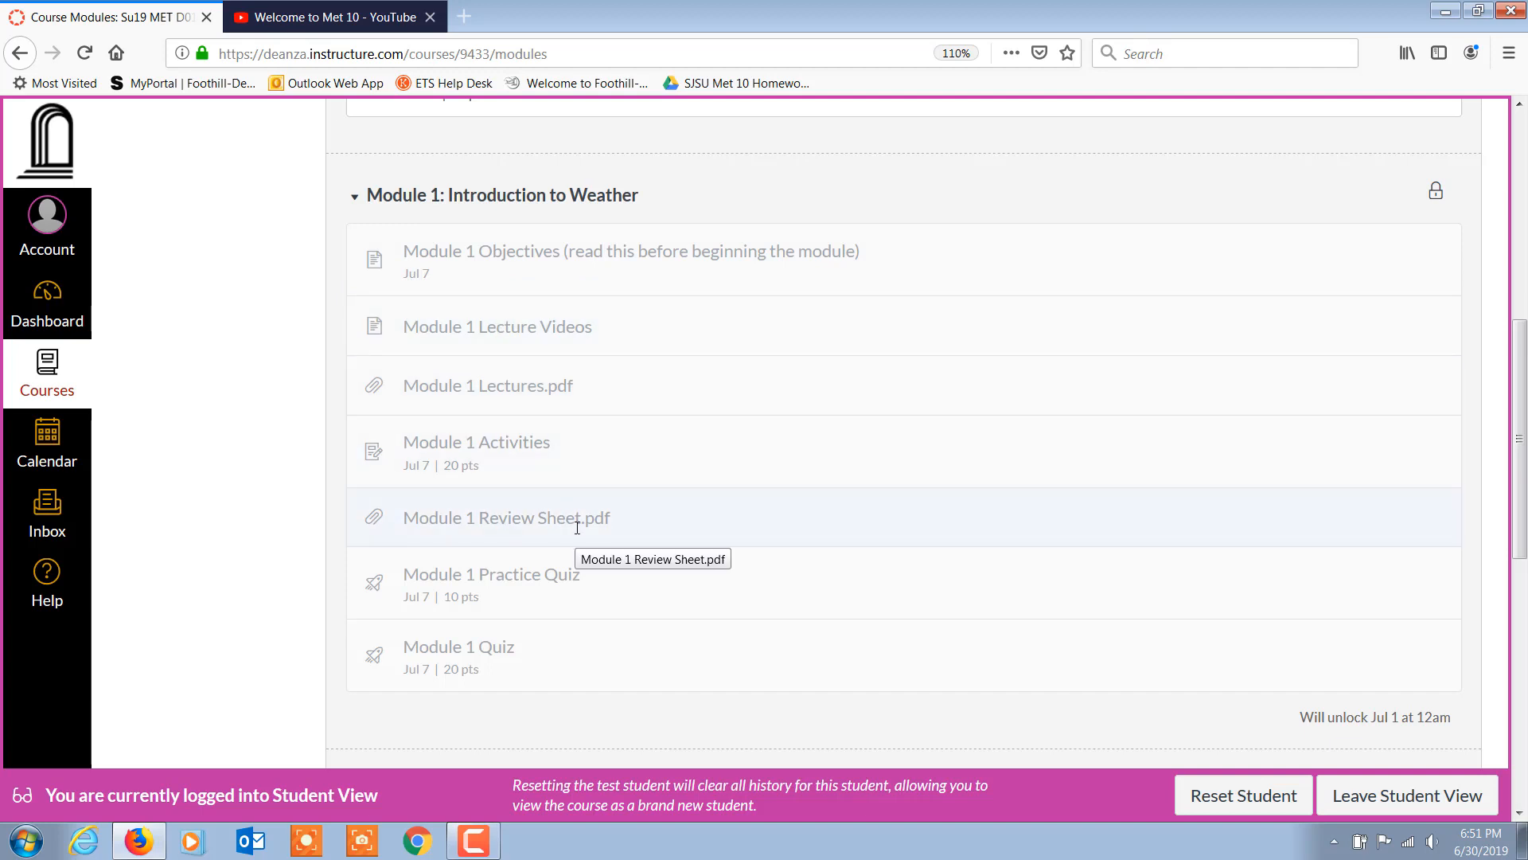
mouse_move(478, 523)
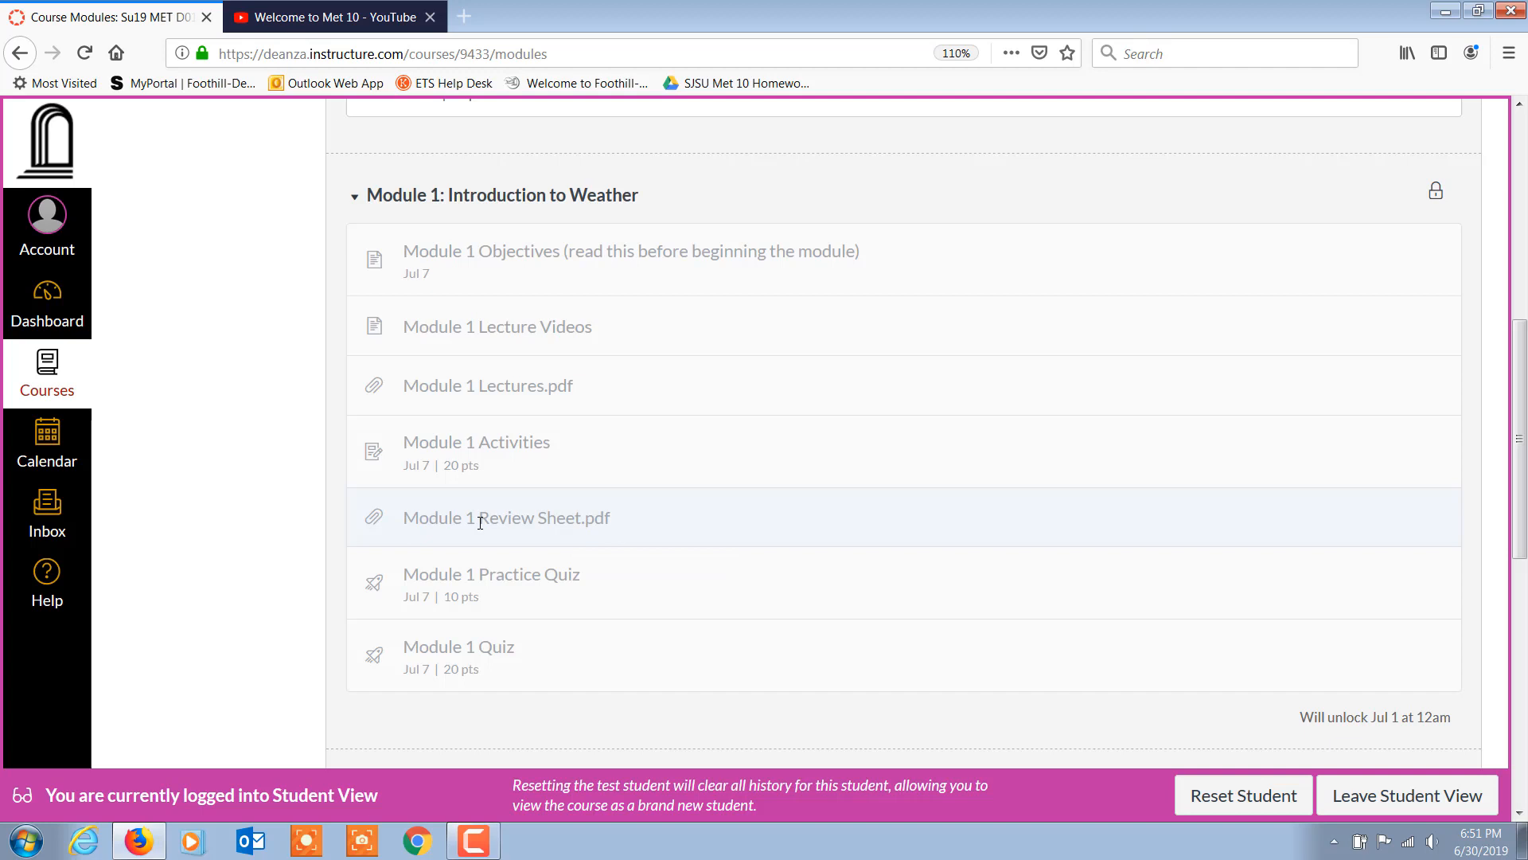
mouse_move(513, 580)
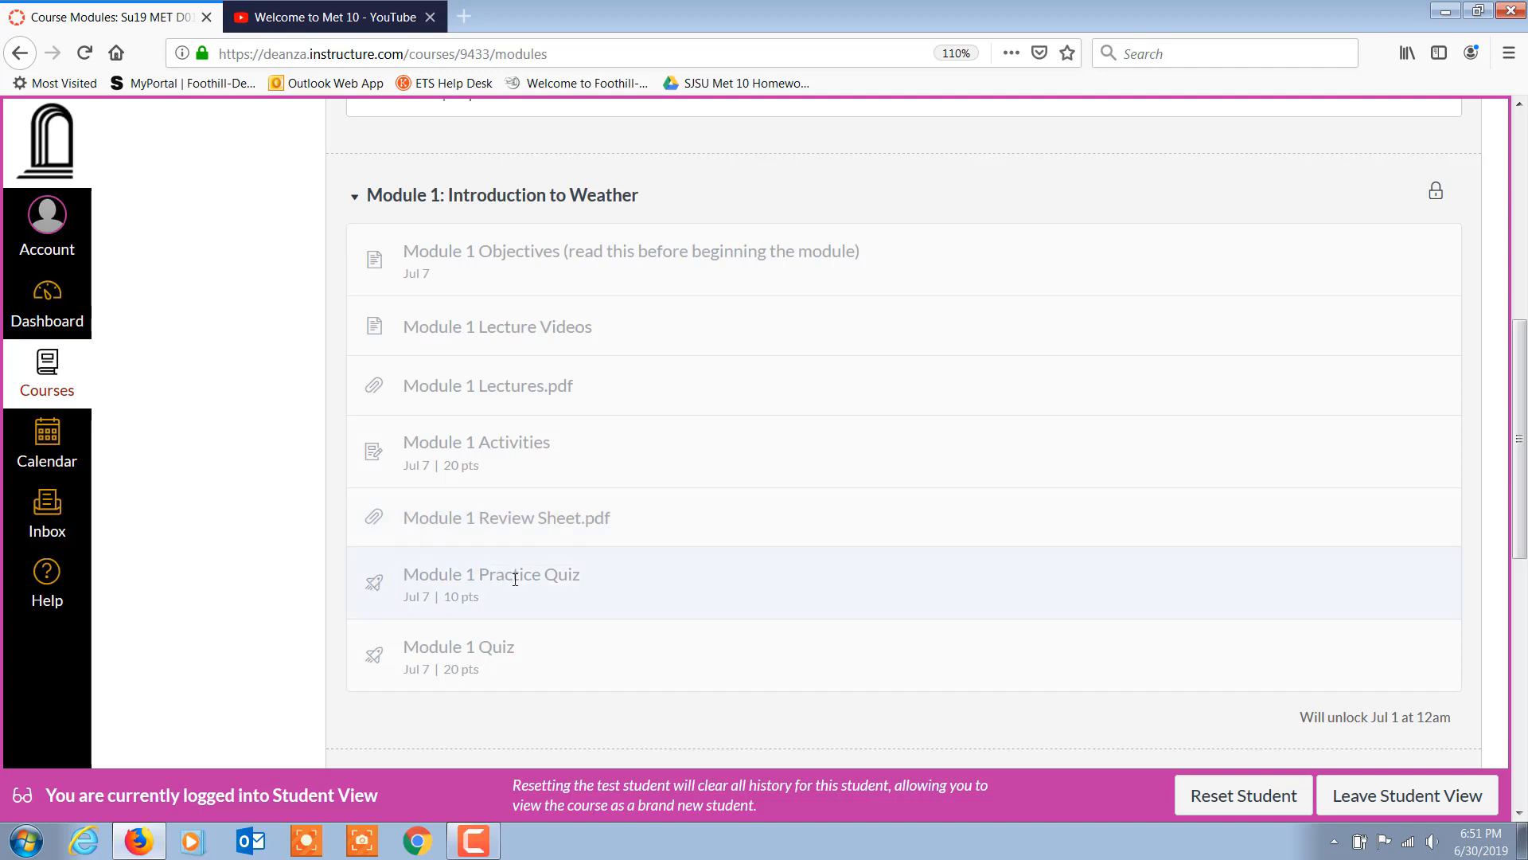
mouse_move(491, 573)
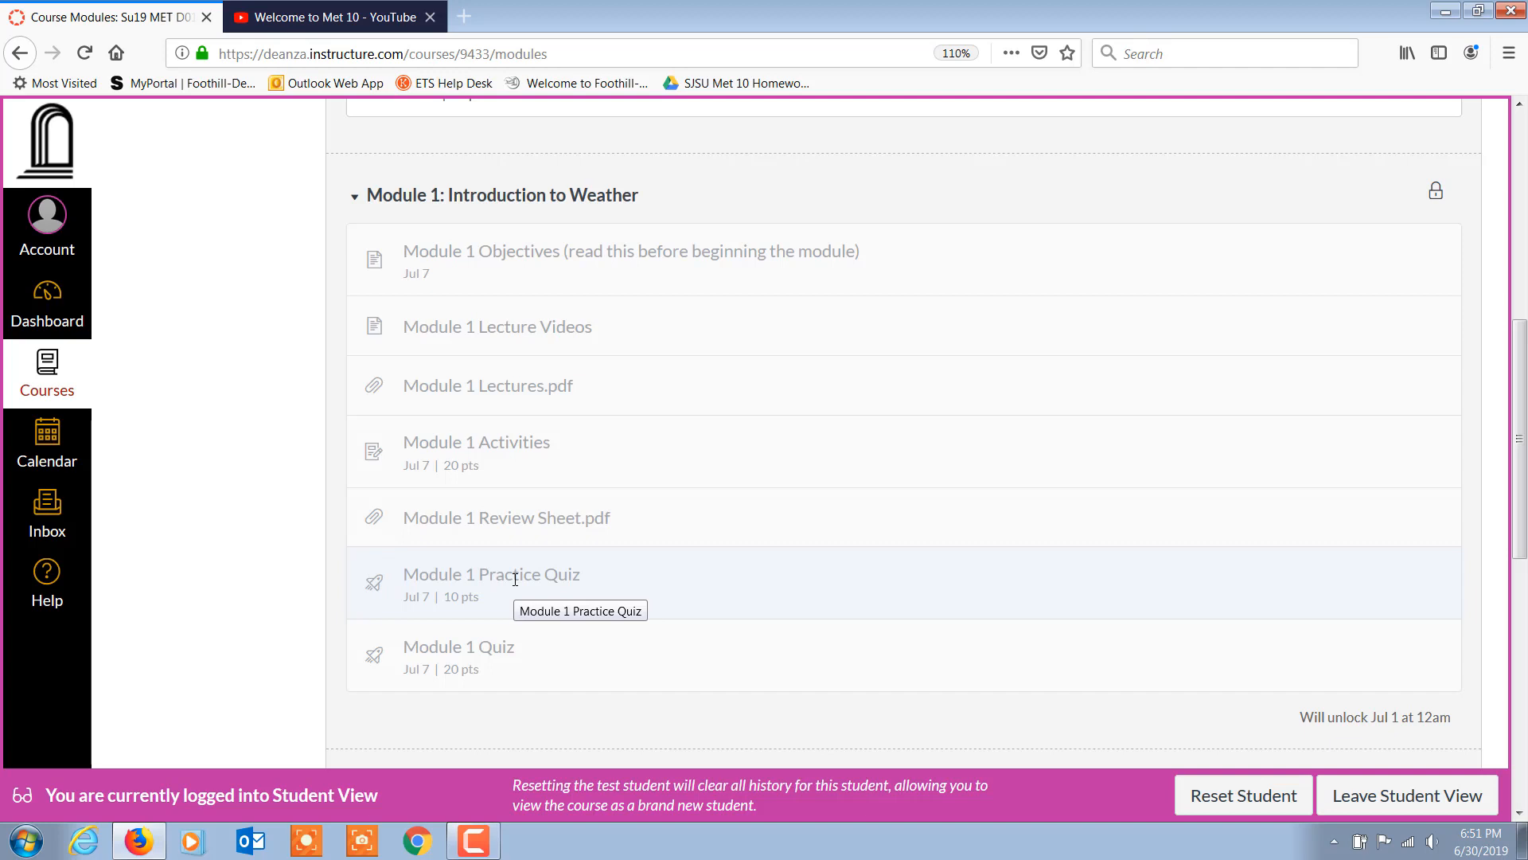
mouse_move(473, 663)
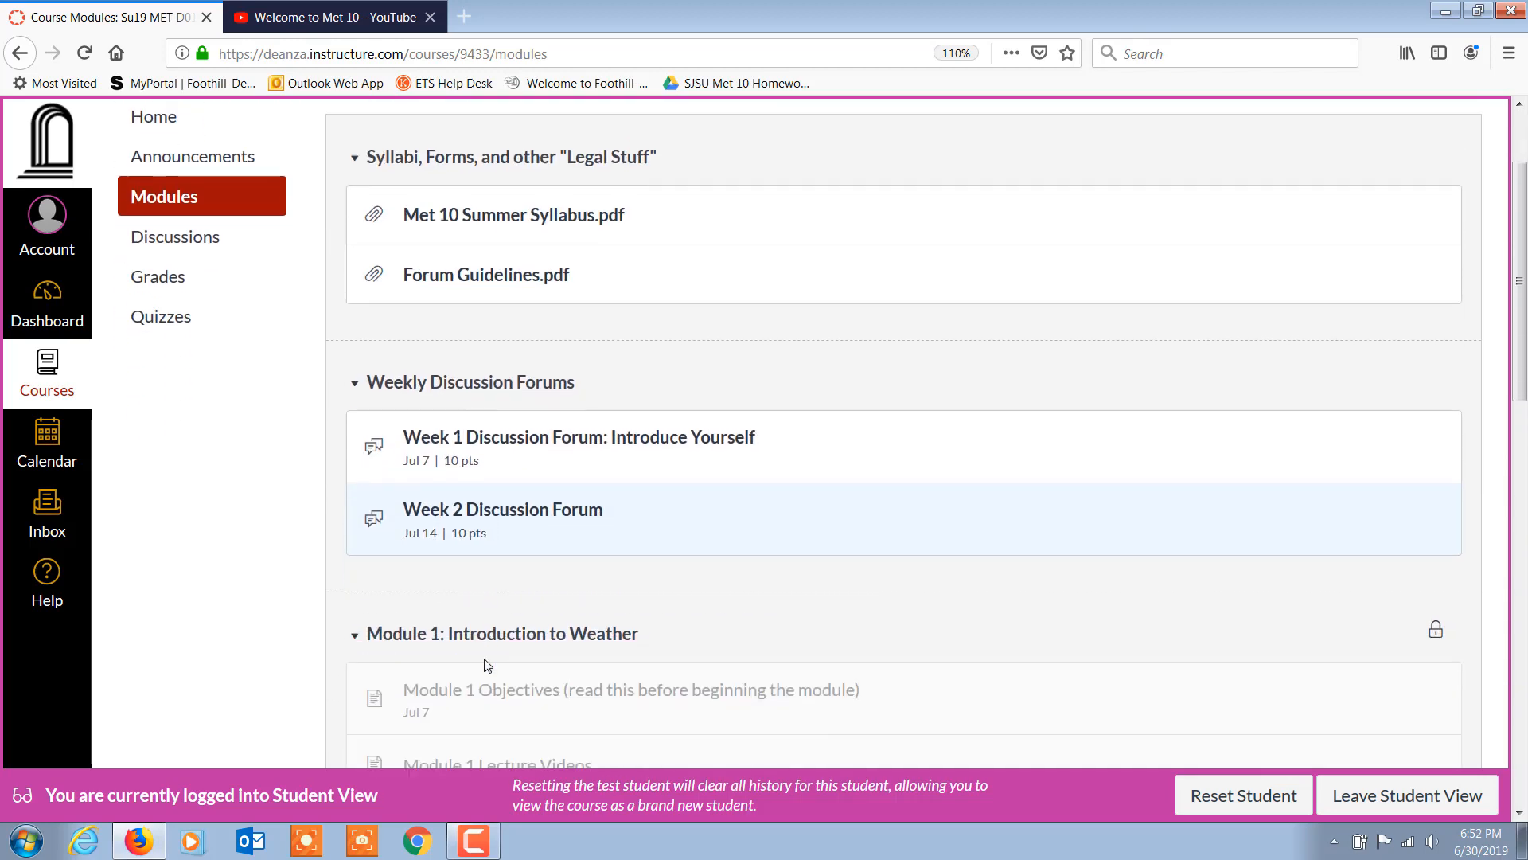
scroll("down", 3)
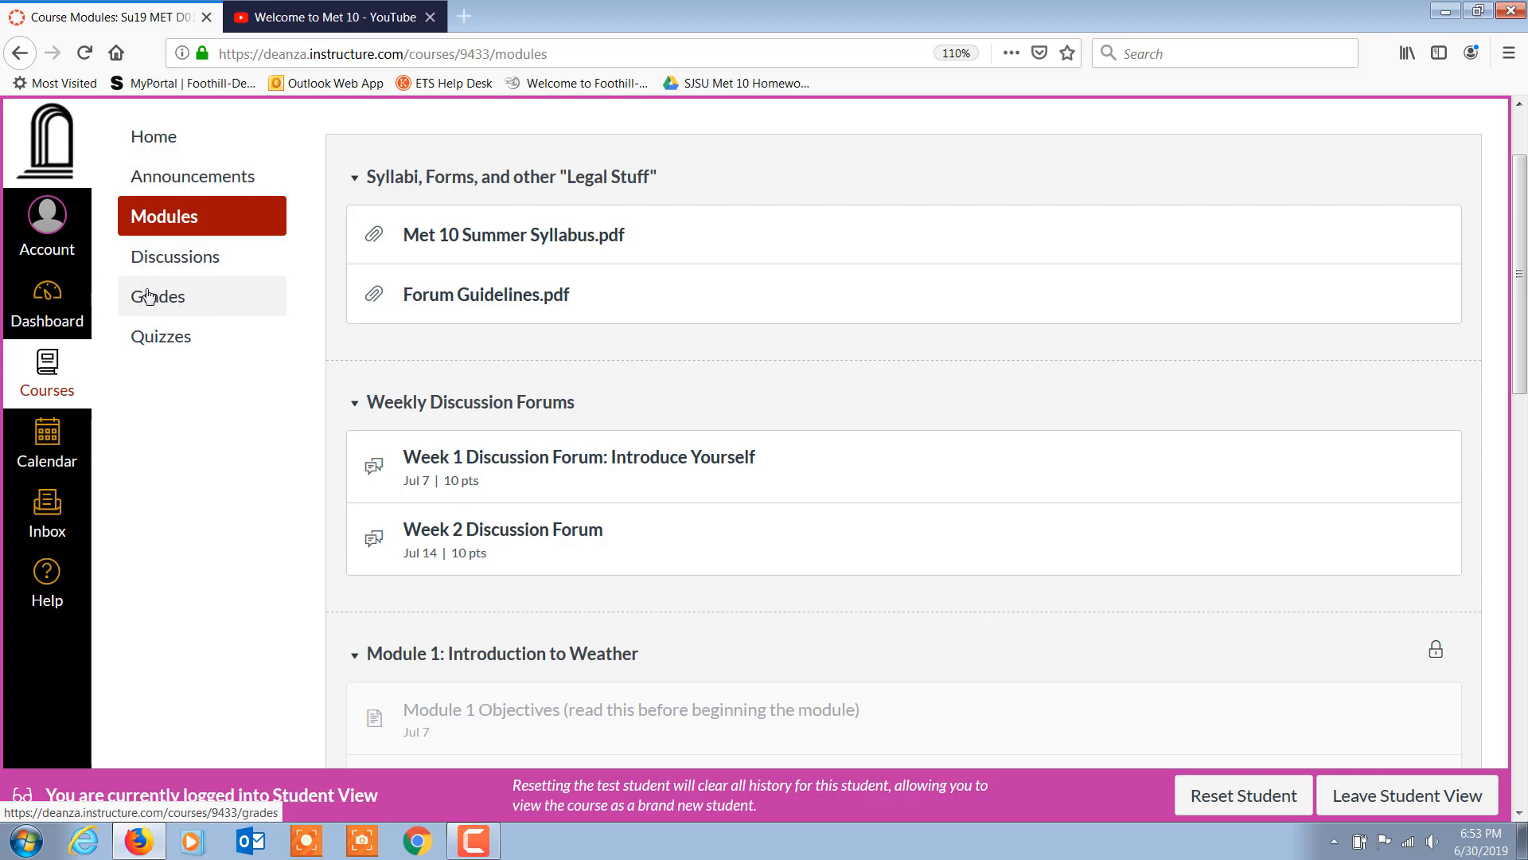
mouse_move(193, 452)
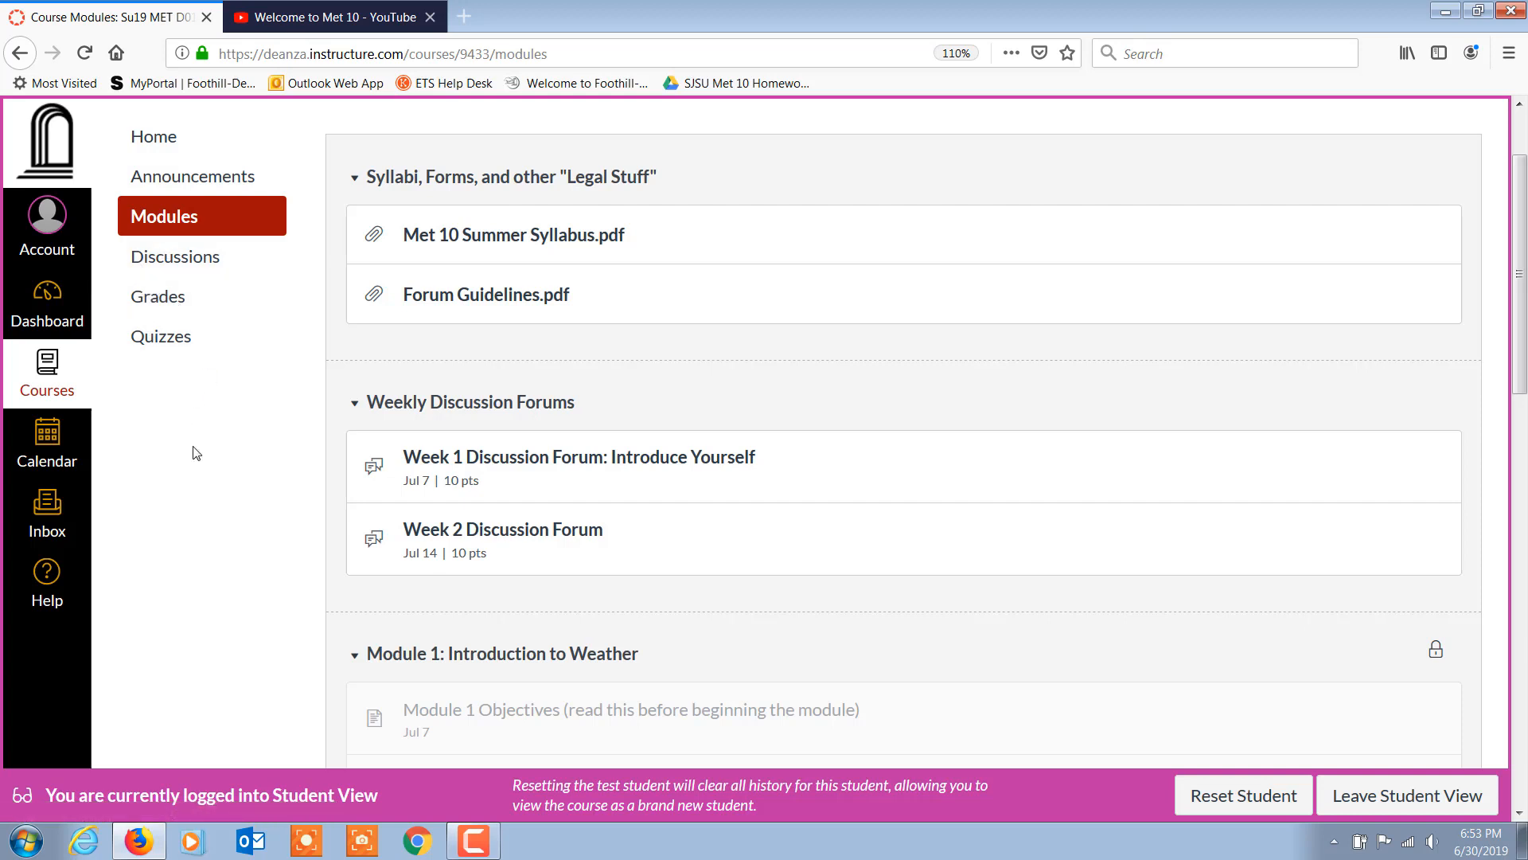